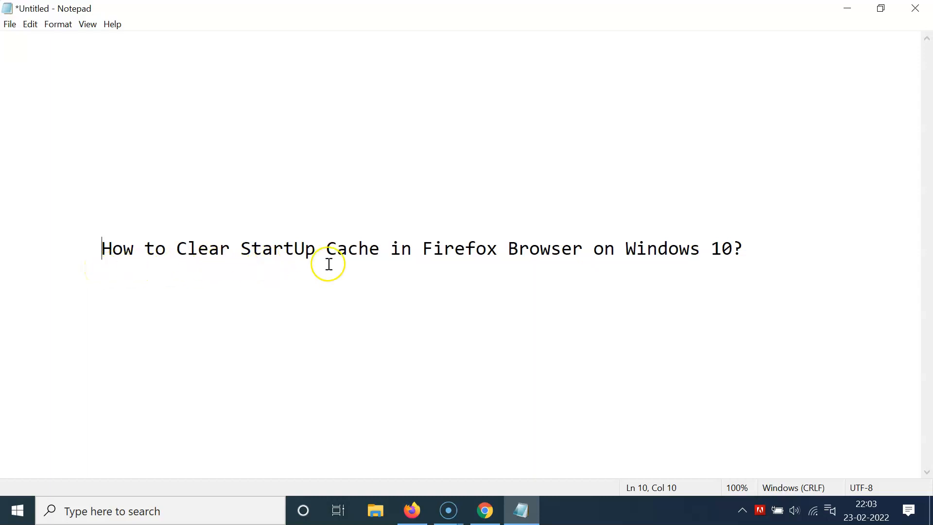
mouse_move(567, 251)
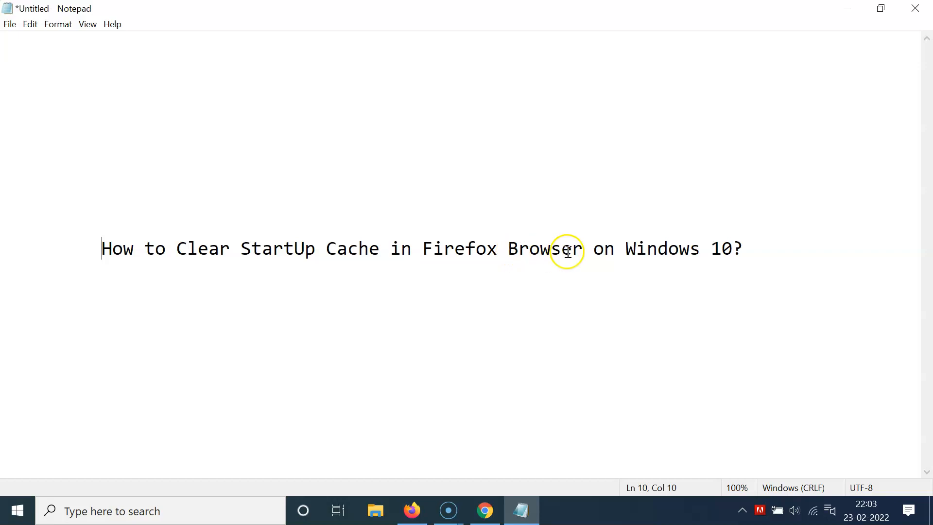
mouse_move(487, 265)
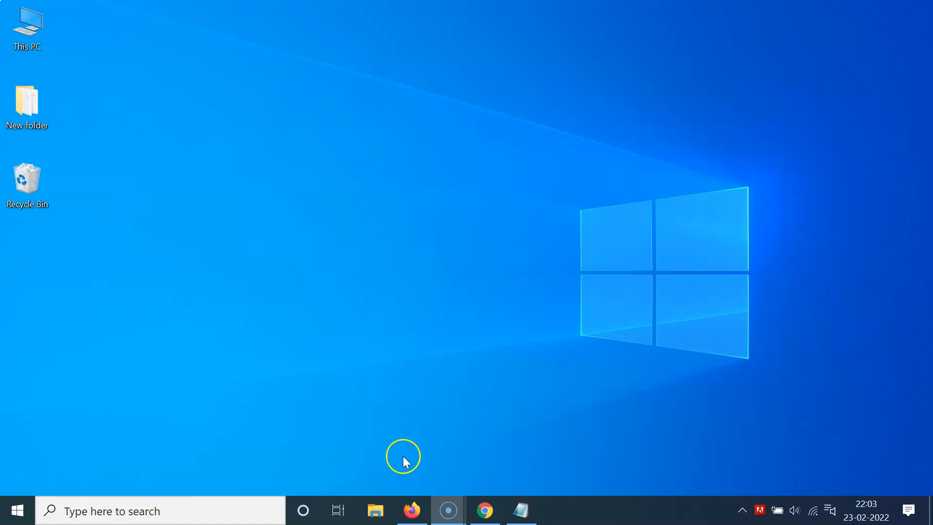
Launch Firefox and load about:support to reach the Troubleshooting Information page
left_click(412, 510)
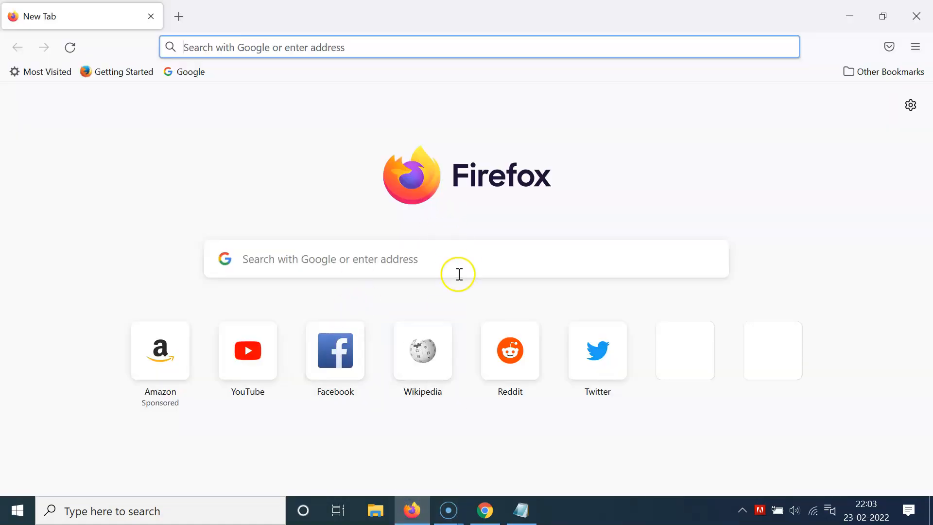
mouse_move(405, 258)
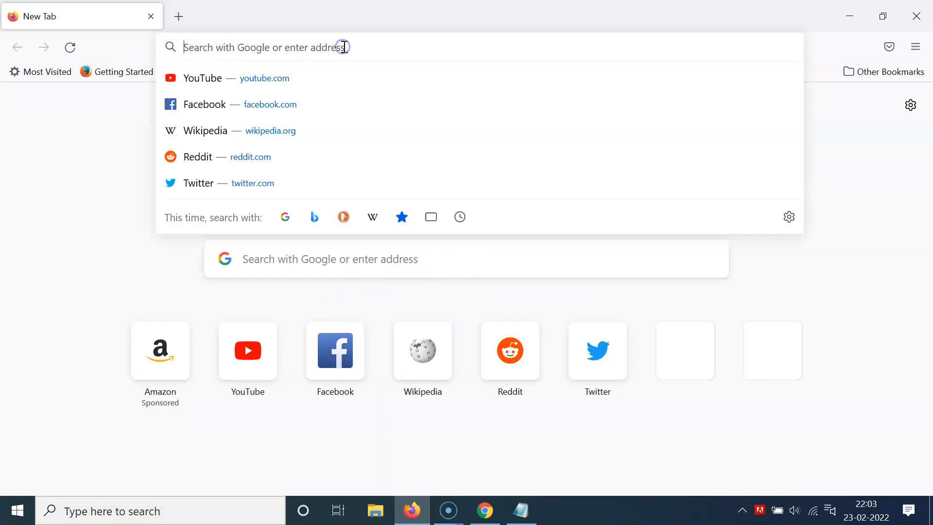
type("about:support")
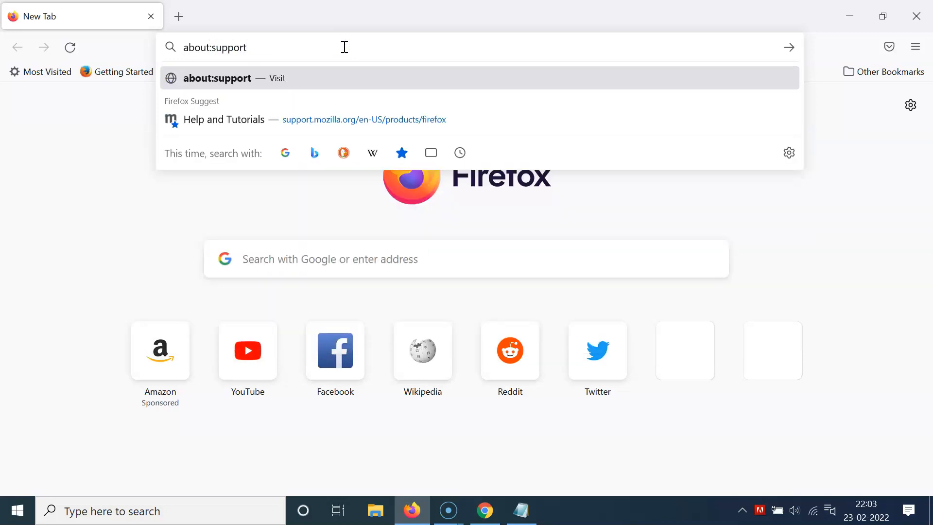
key("Enter")
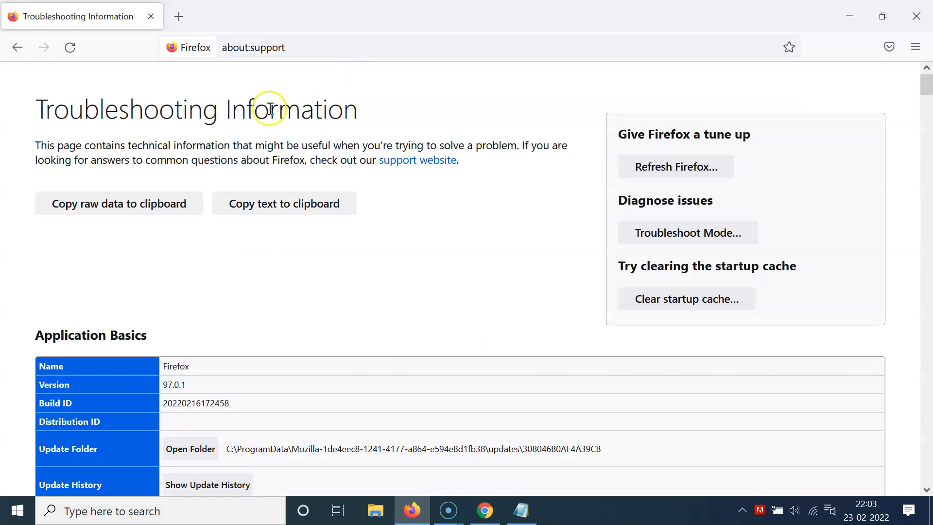
mouse_move(286, 118)
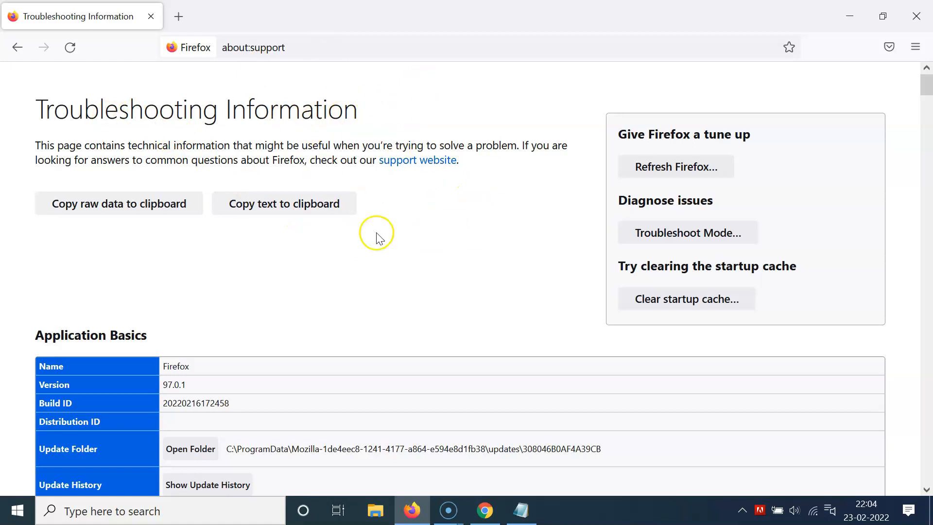
mouse_move(357, 242)
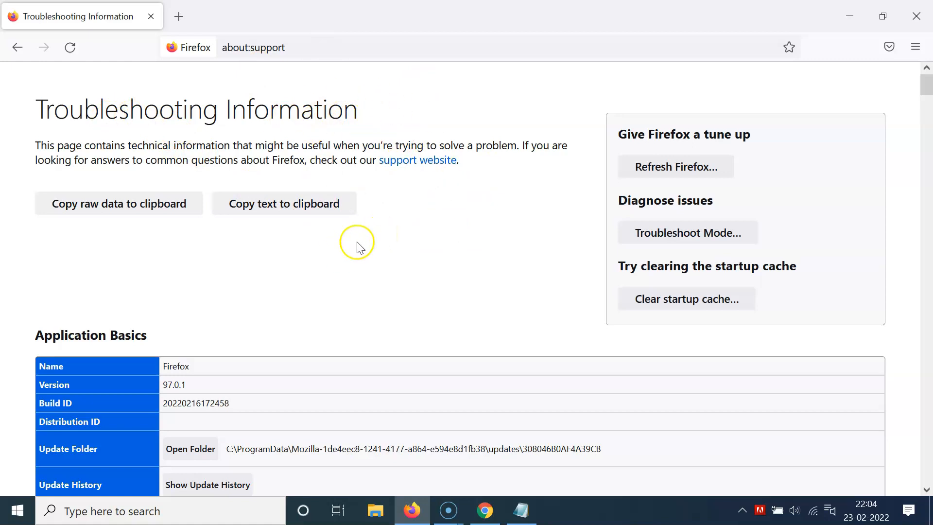
Replace the about:support tab with a blank tab, then reach Help from the ☰ menu
left_click(177, 15)
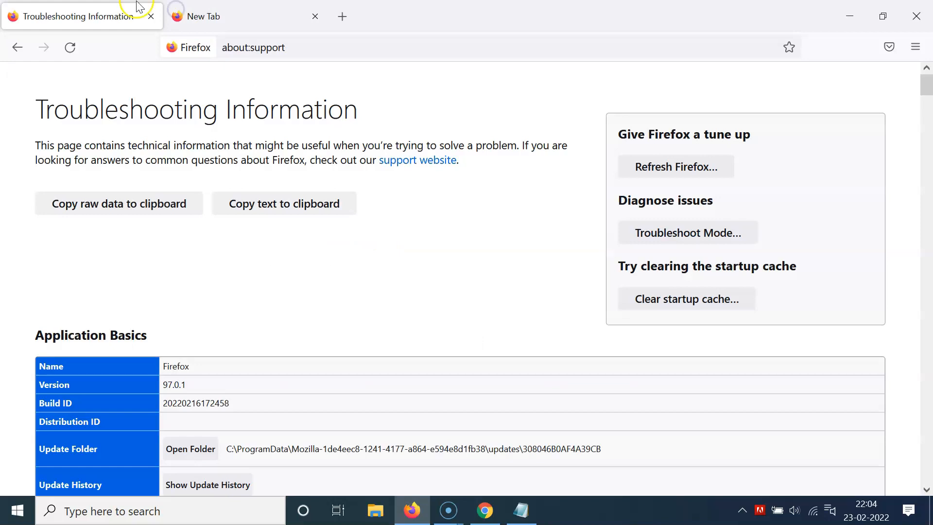
left_click(149, 16)
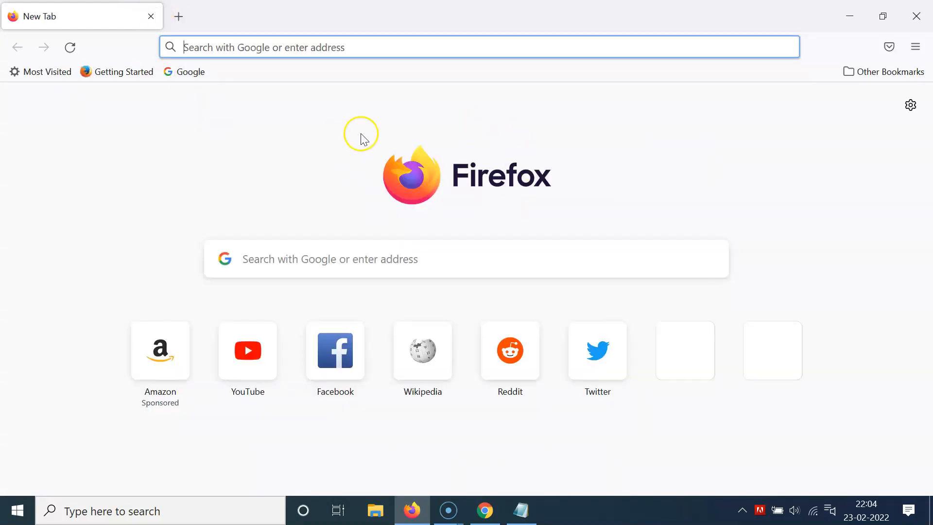
mouse_move(451, 218)
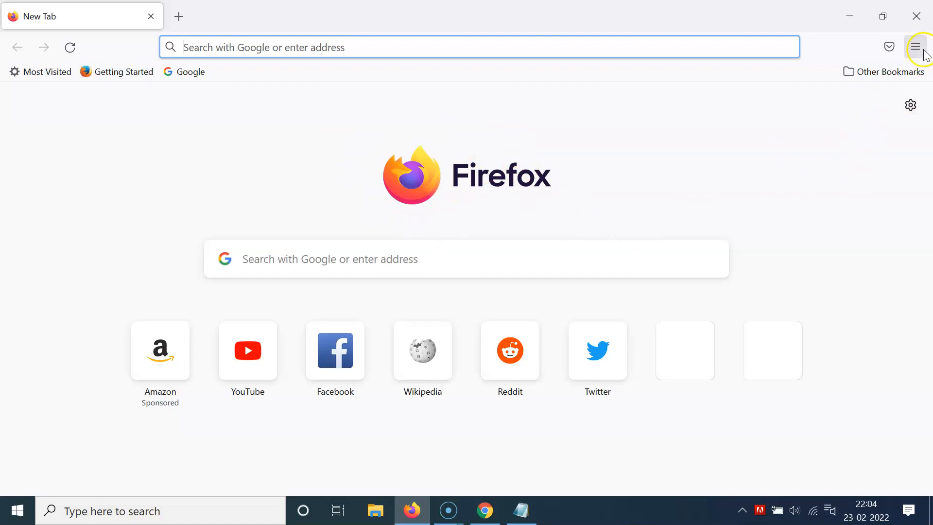
mouse_move(915, 47)
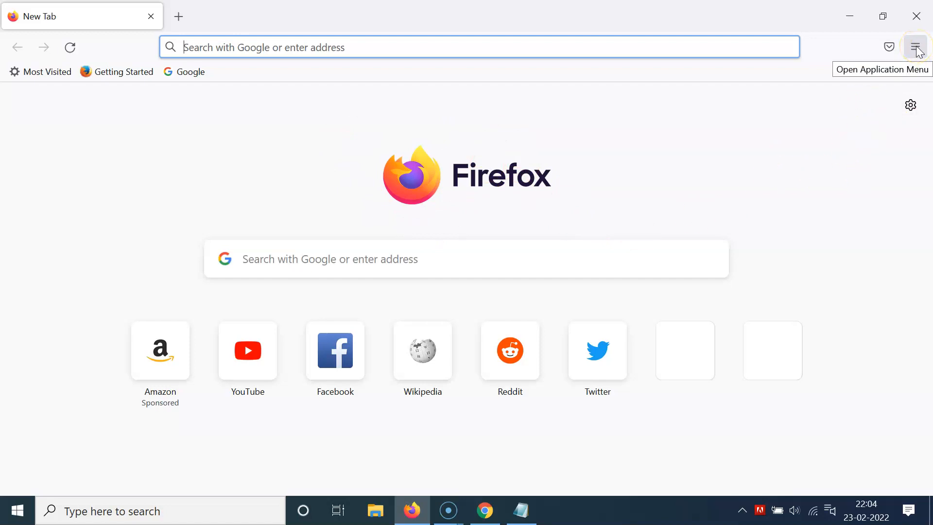
left_click(916, 46)
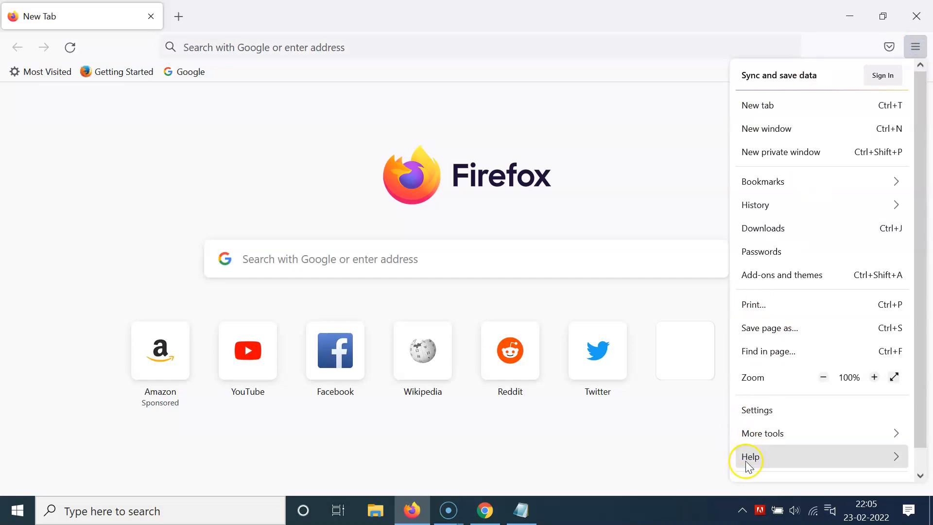
left_click(750, 455)
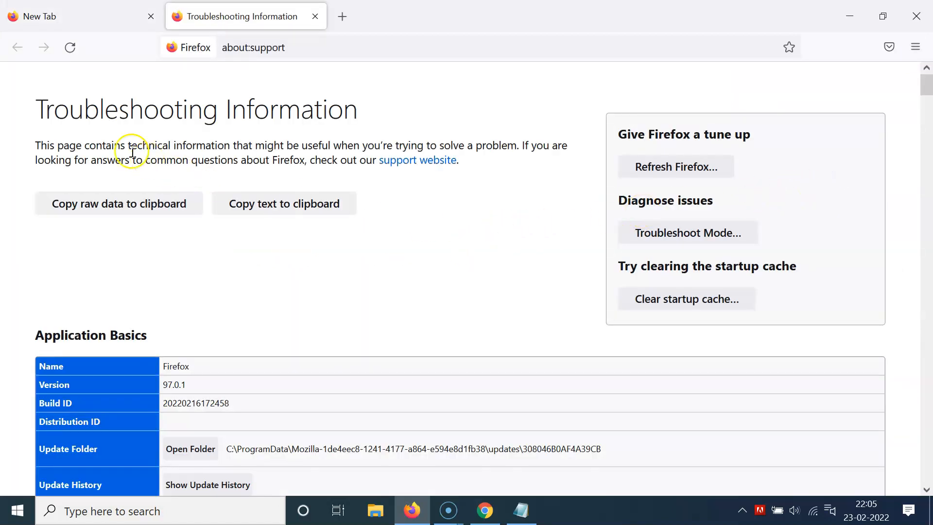
mouse_move(371, 150)
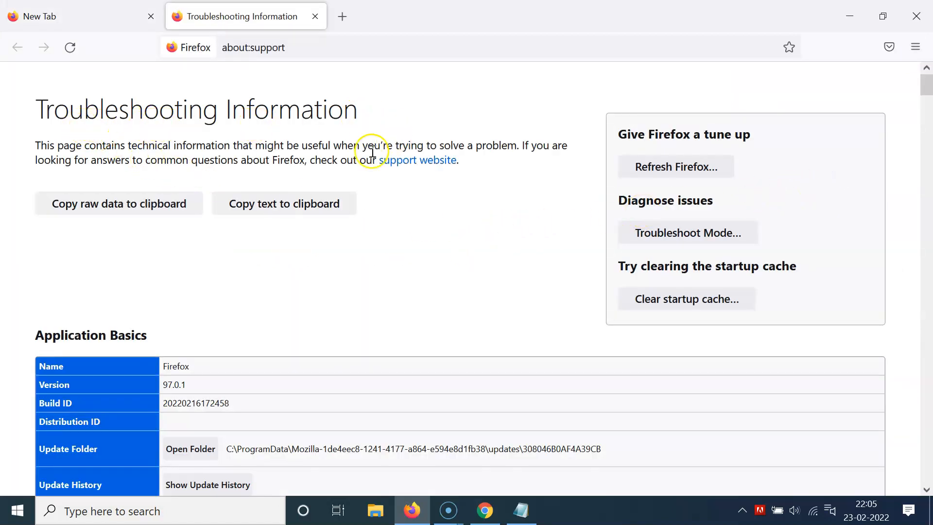
mouse_move(439, 243)
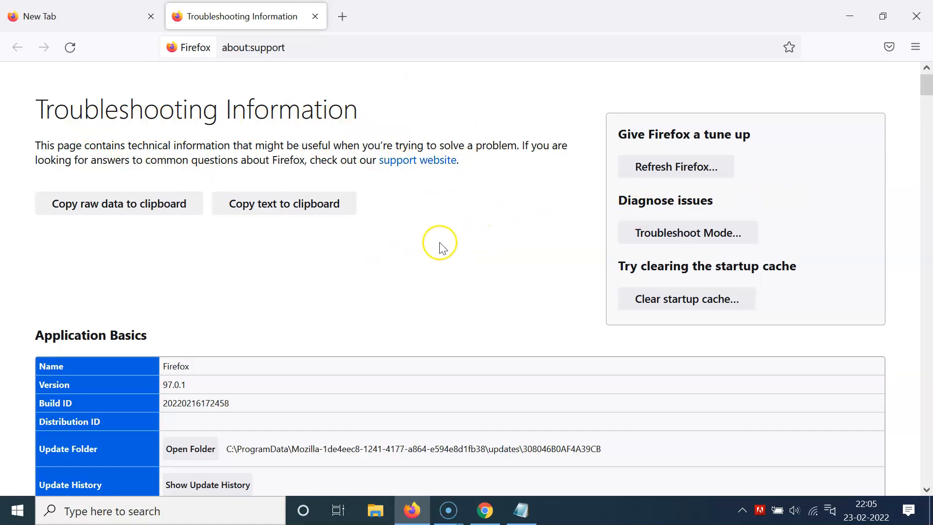
mouse_move(463, 255)
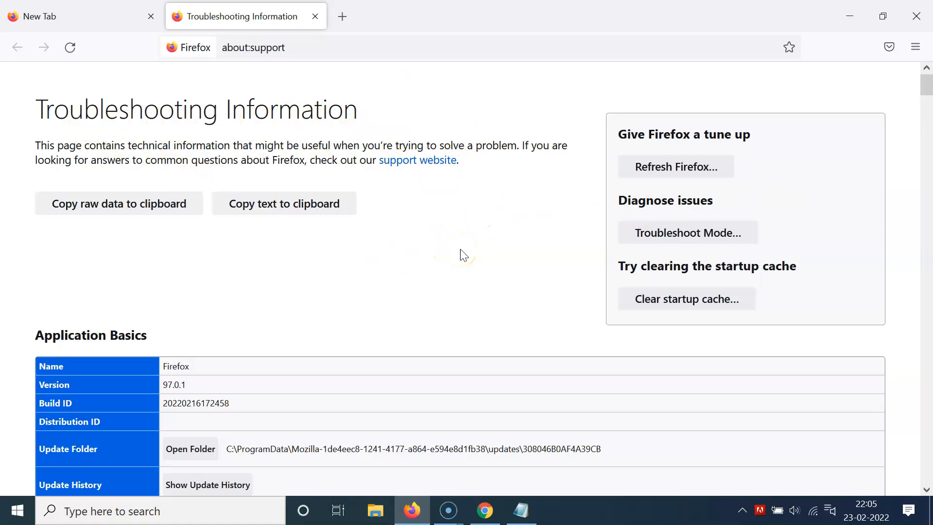
mouse_move(118, 124)
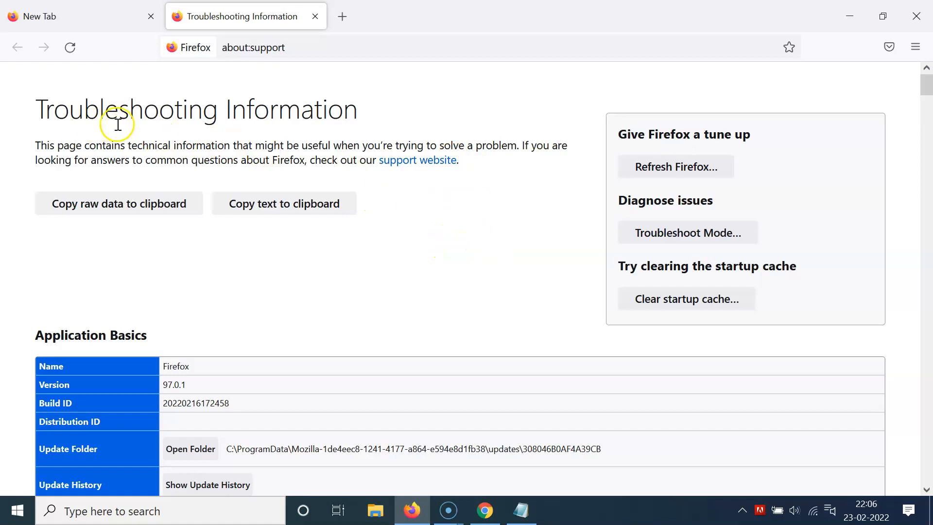
mouse_move(465, 91)
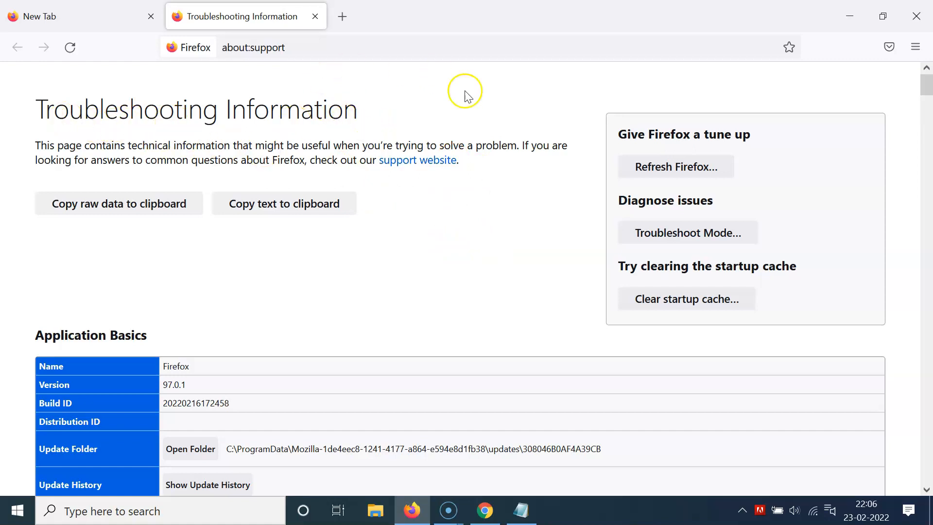
mouse_move(550, 276)
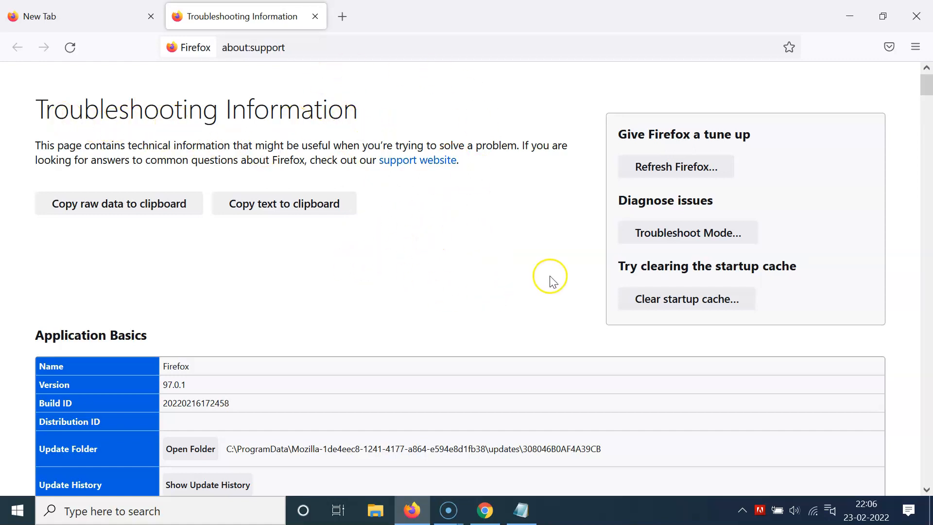
mouse_move(646, 280)
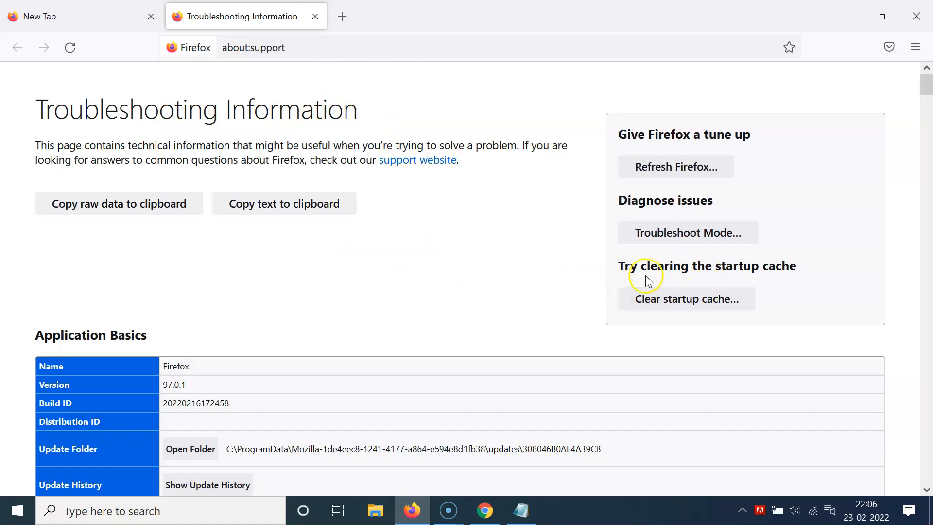
mouse_move(785, 269)
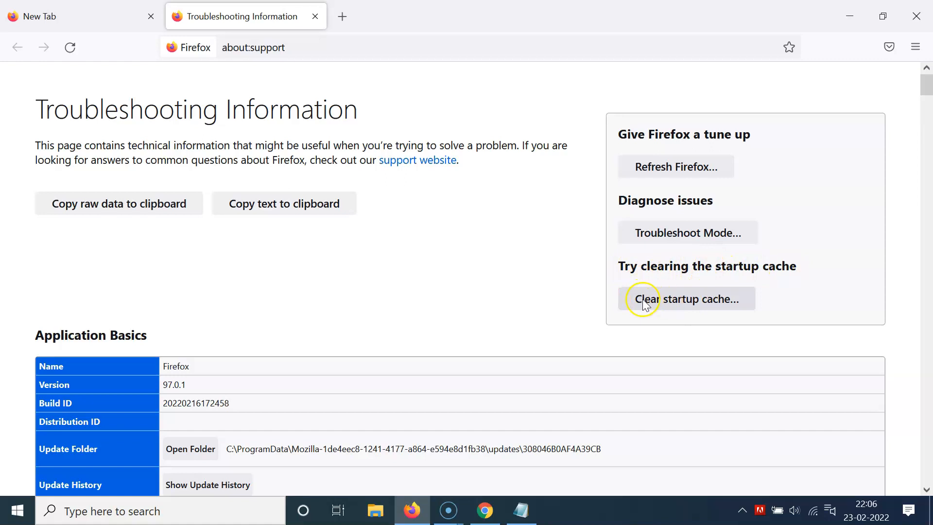
mouse_move(693, 303)
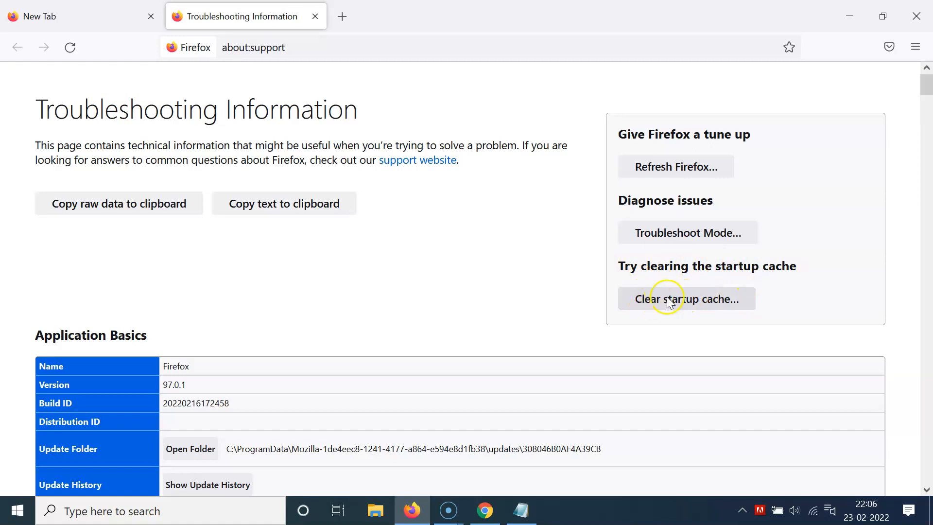
Request 'Clear startup cache…' so the restart confirmation prompt appears
left_click(686, 299)
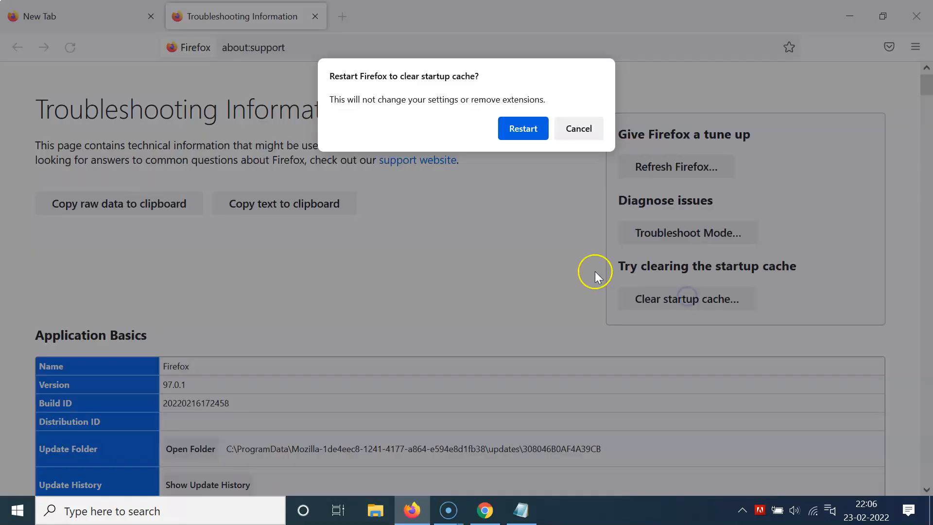
mouse_move(342, 90)
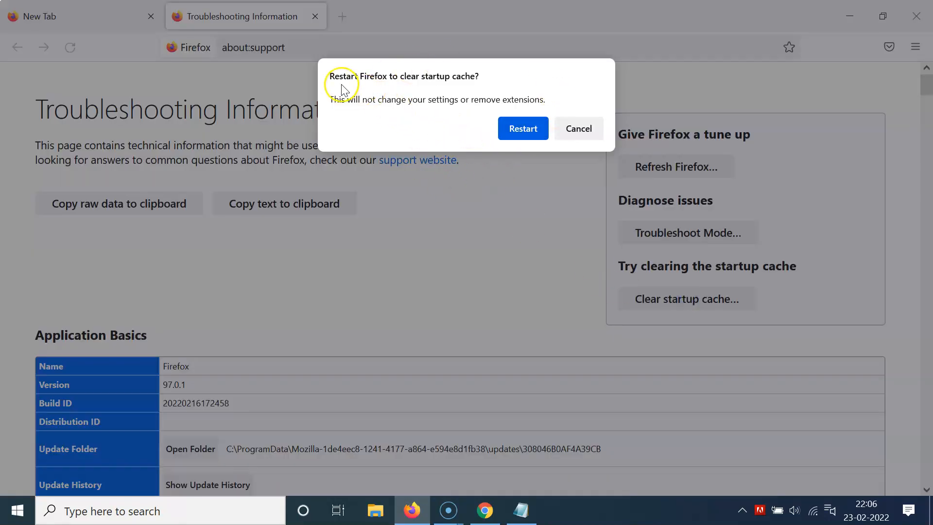
mouse_move(359, 103)
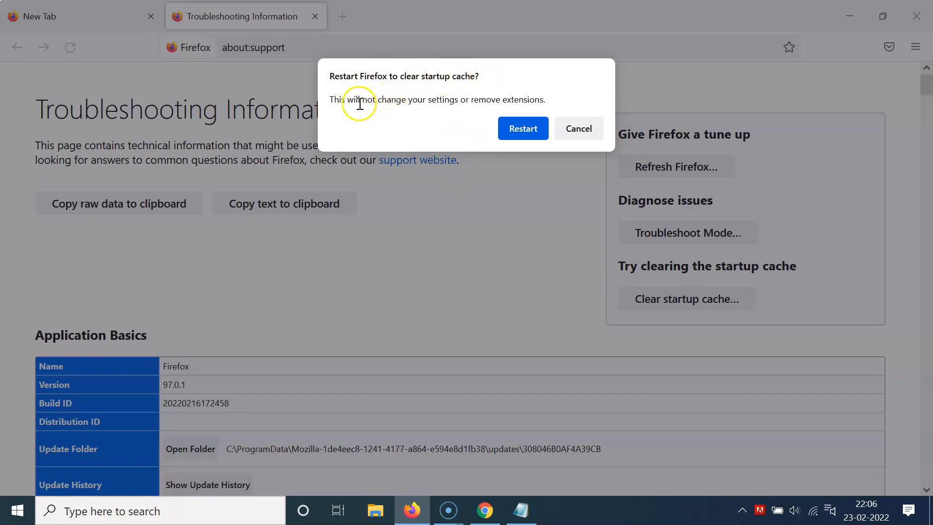
mouse_move(471, 103)
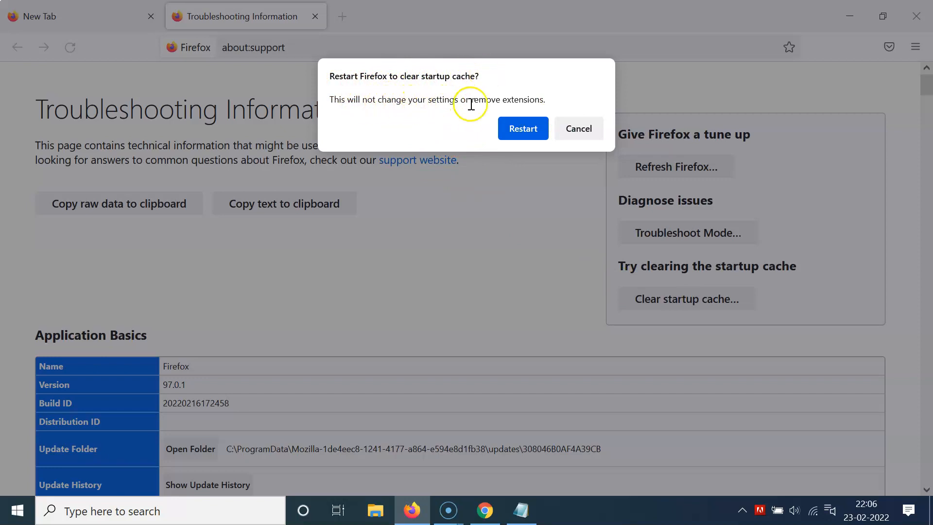
mouse_move(553, 88)
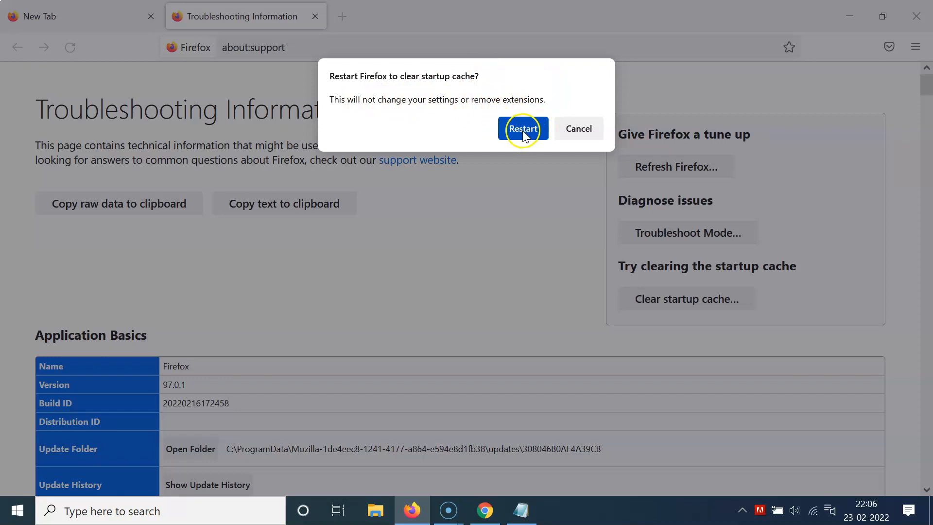
Confirm Restart so Firefox relaunches with its startup cache cleared
left_click(522, 128)
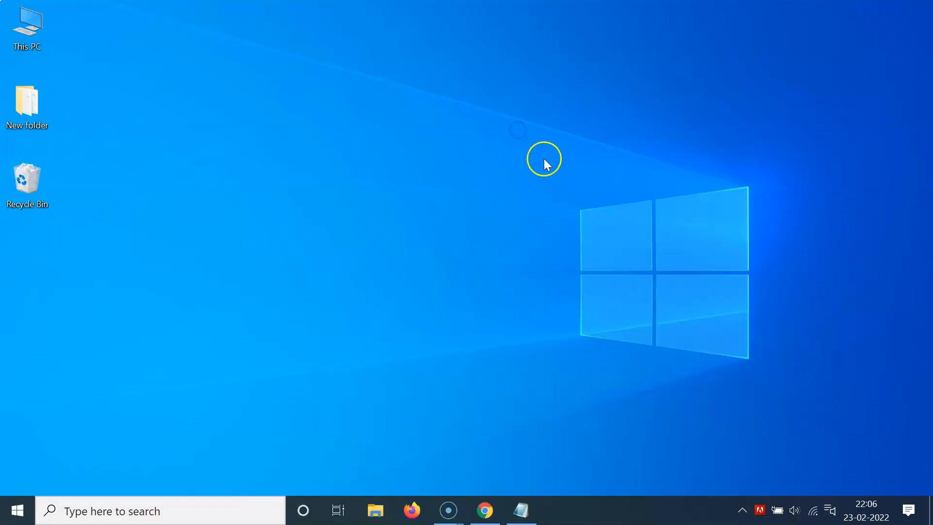
left_click(411, 510)
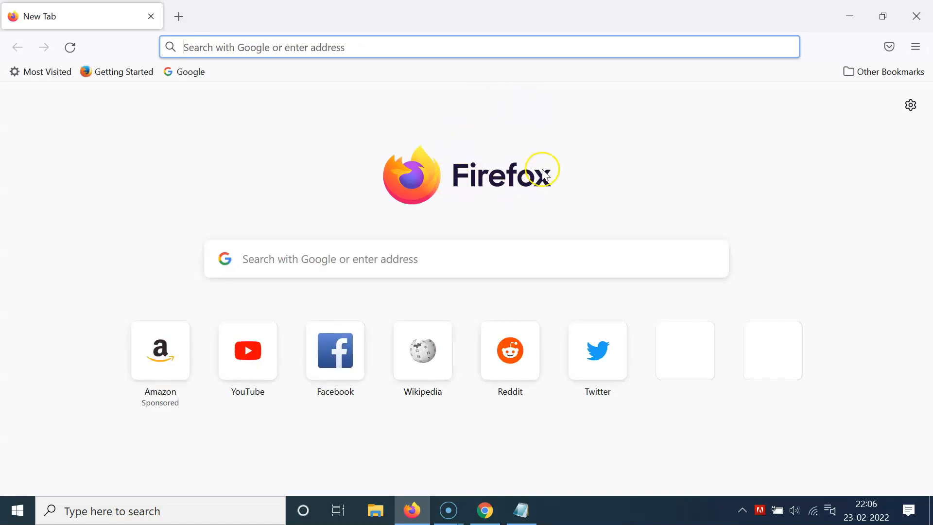
mouse_move(493, 507)
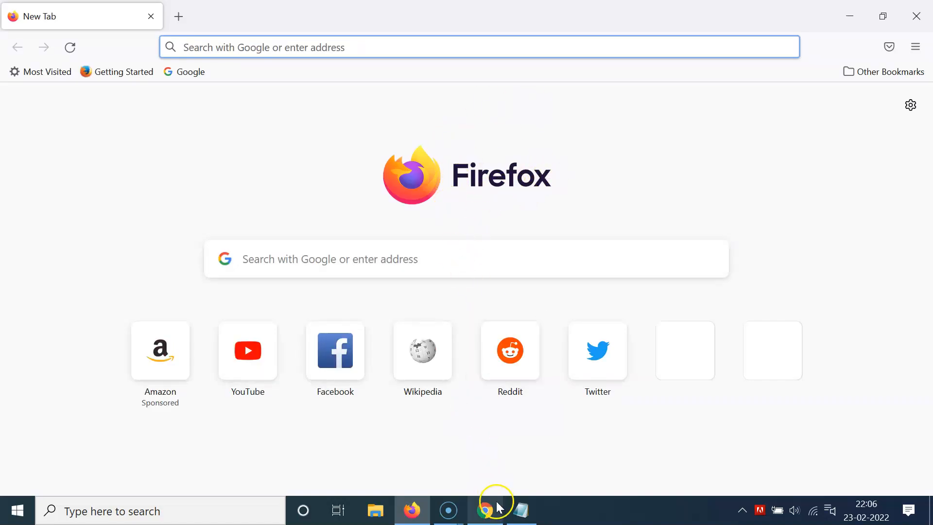
Switch back to the Notepad note titled 'How to Clear StartUp Cache in Firefox Browser on Windows 10?'
left_click(520, 509)
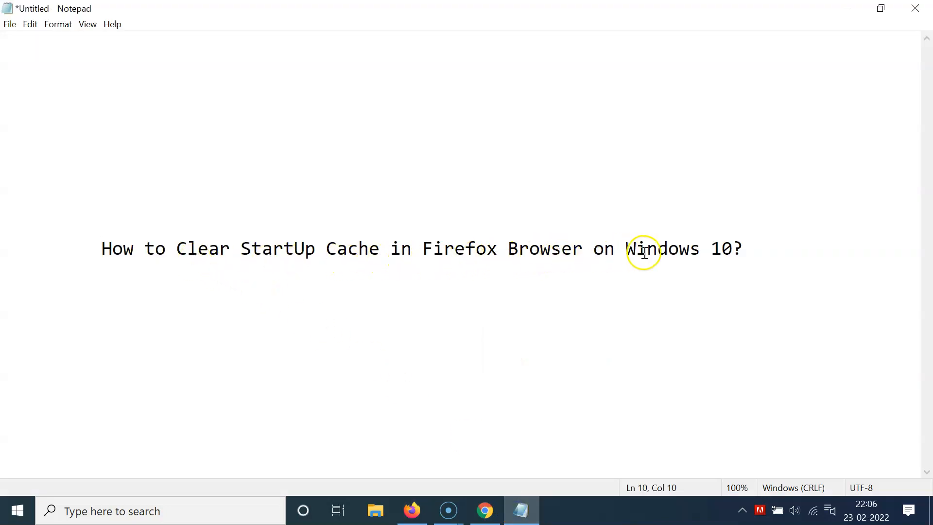
mouse_move(428, 256)
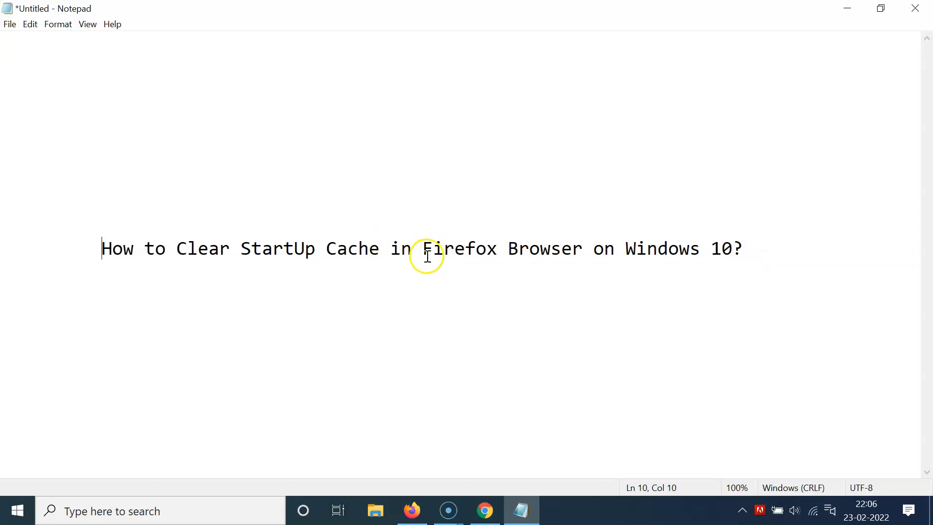